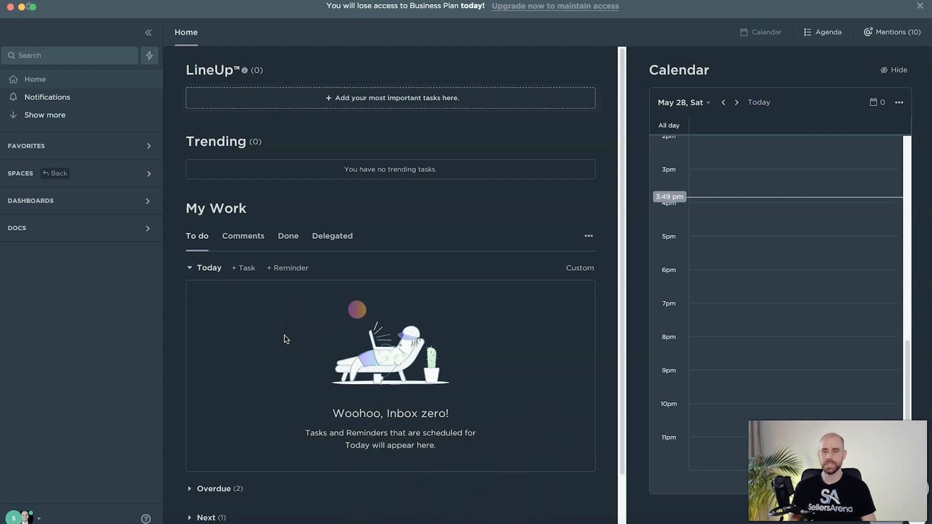
# Expand the Operations space in the sidebar to show its folders.
pyautogui.click(284, 339)
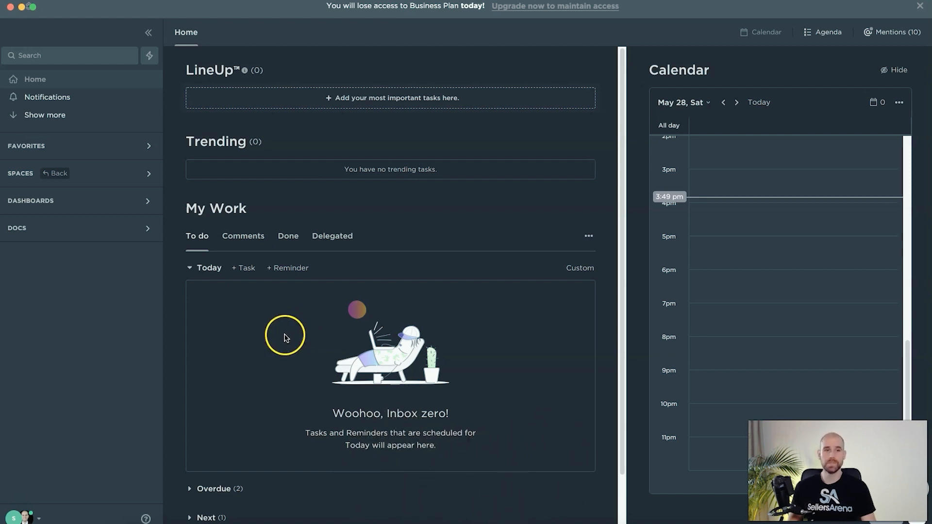
pyautogui.moveTo(282, 332)
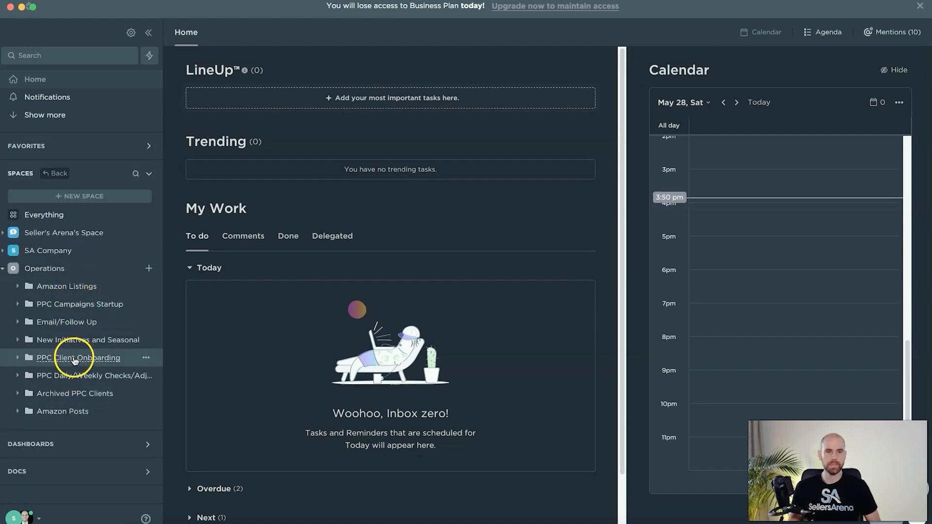
pyautogui.moveTo(67, 285)
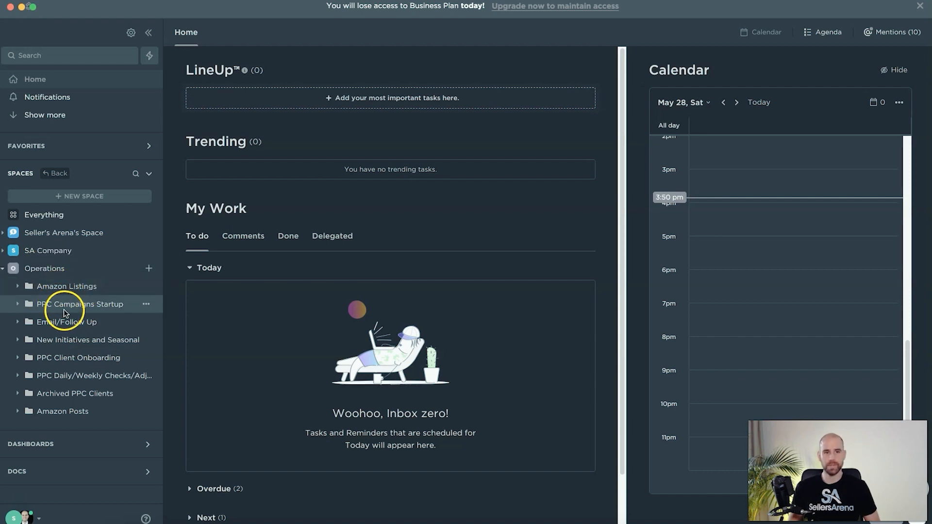
pyautogui.moveTo(67, 321)
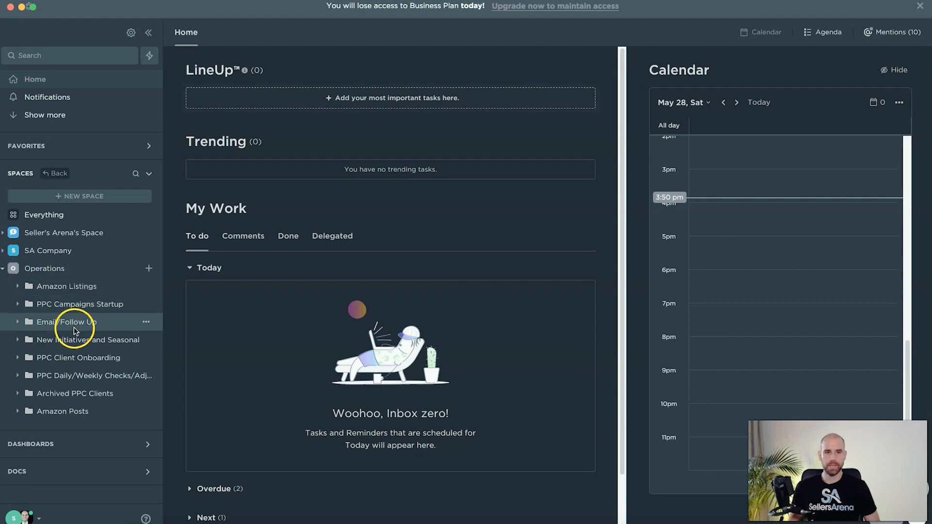
pyautogui.moveTo(79, 340)
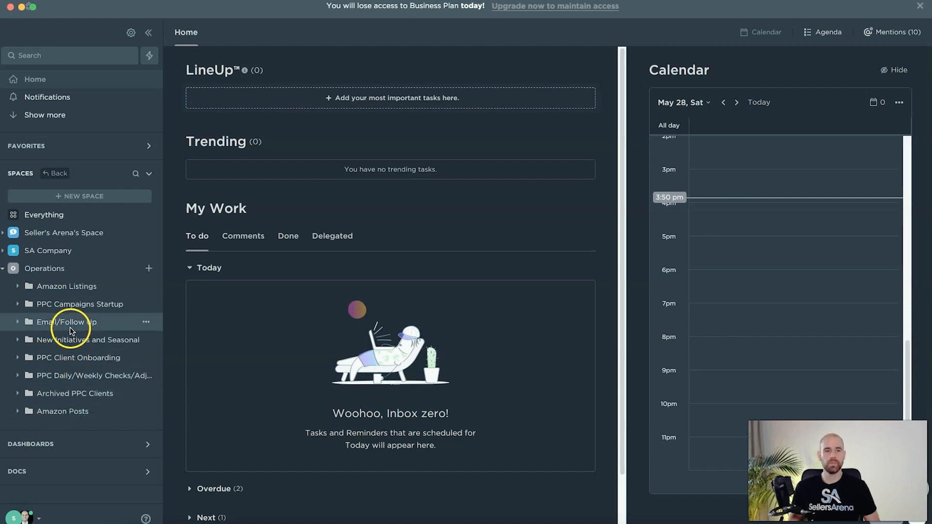
pyautogui.moveTo(68, 307)
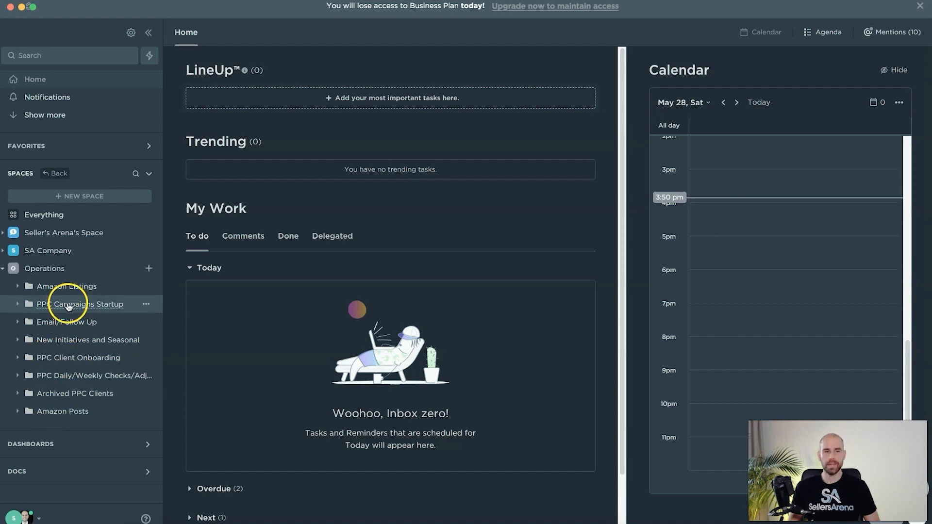
pyautogui.moveTo(65, 350)
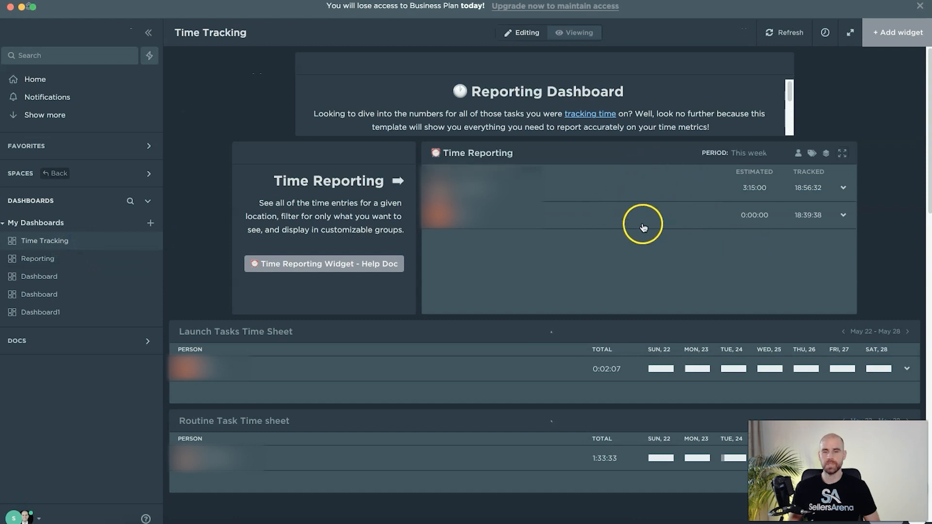
pyautogui.moveTo(690, 234)
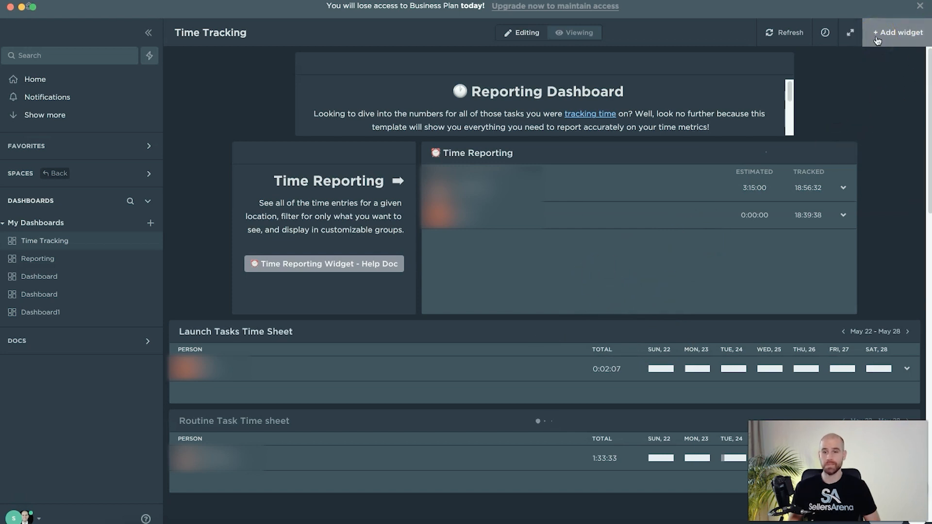
# Scroll the Time Tracking dashboard down past the time sheets to the Workspace Points widget.
pyautogui.scroll(-3)
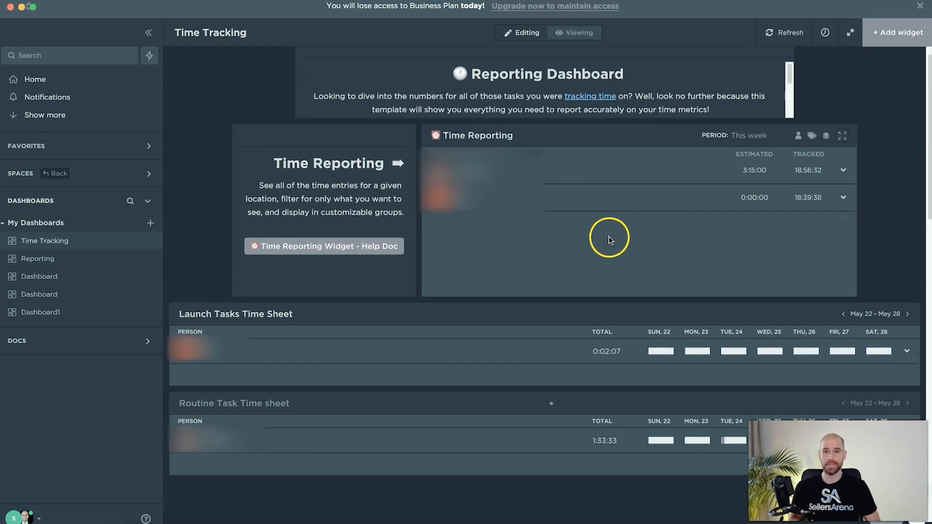
pyautogui.scroll(-3)
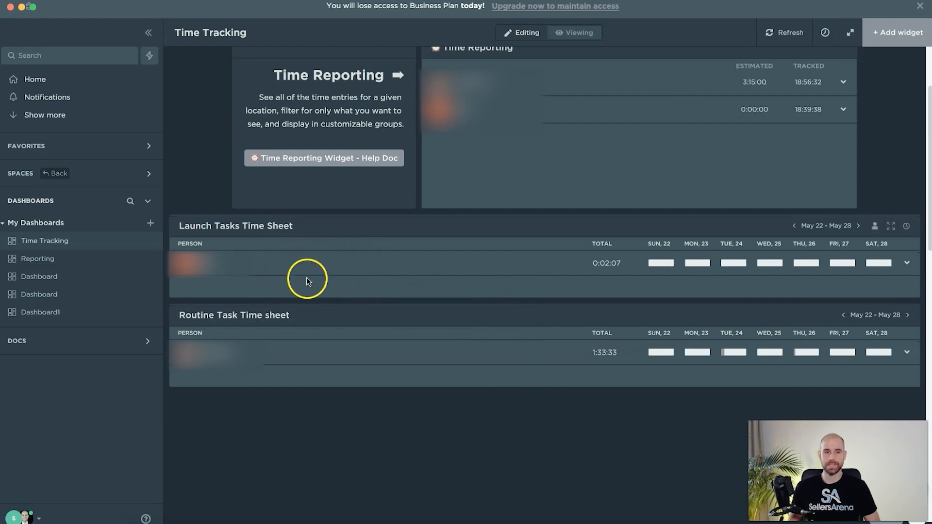
pyautogui.moveTo(616, 301)
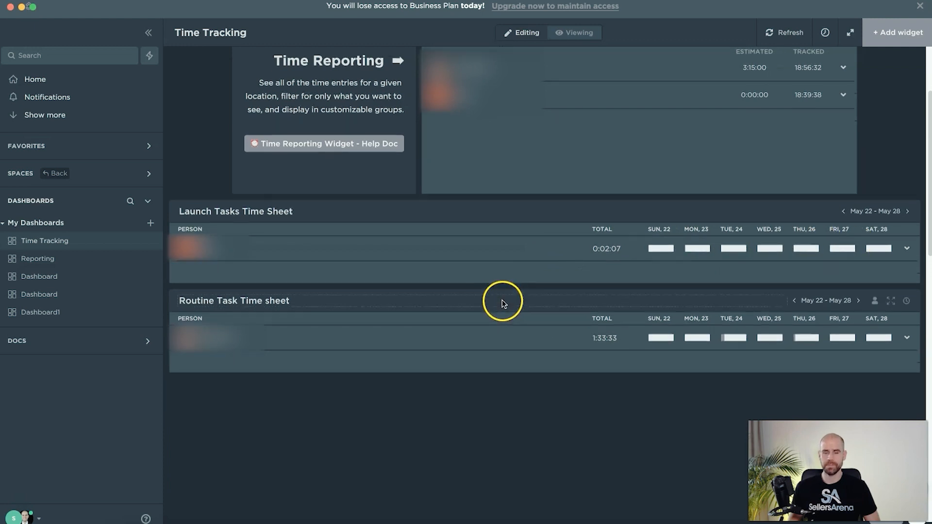
pyautogui.scroll(-3)
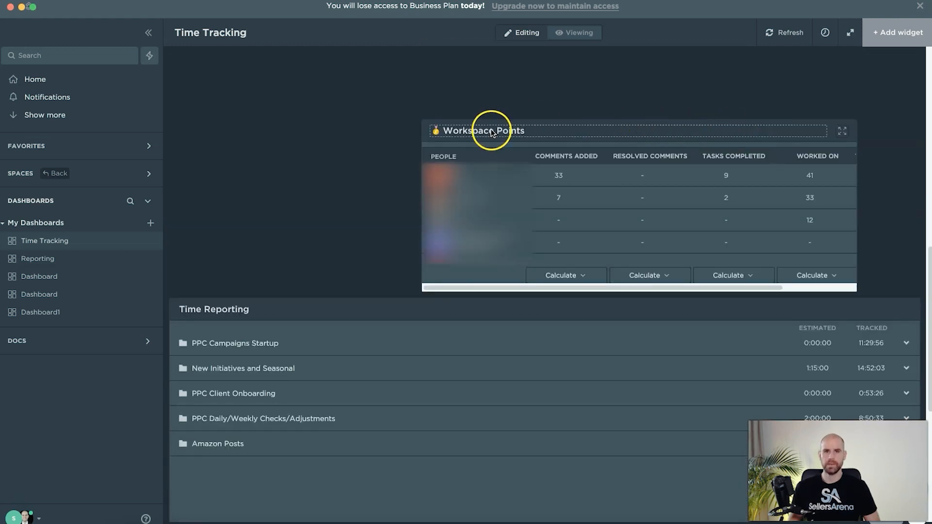
pyautogui.moveTo(769, 201)
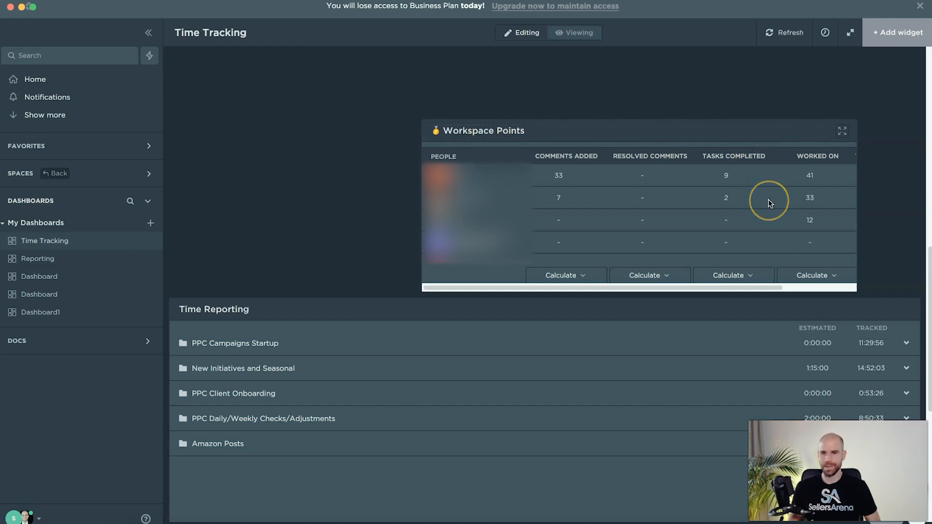
pyautogui.moveTo(750, 201)
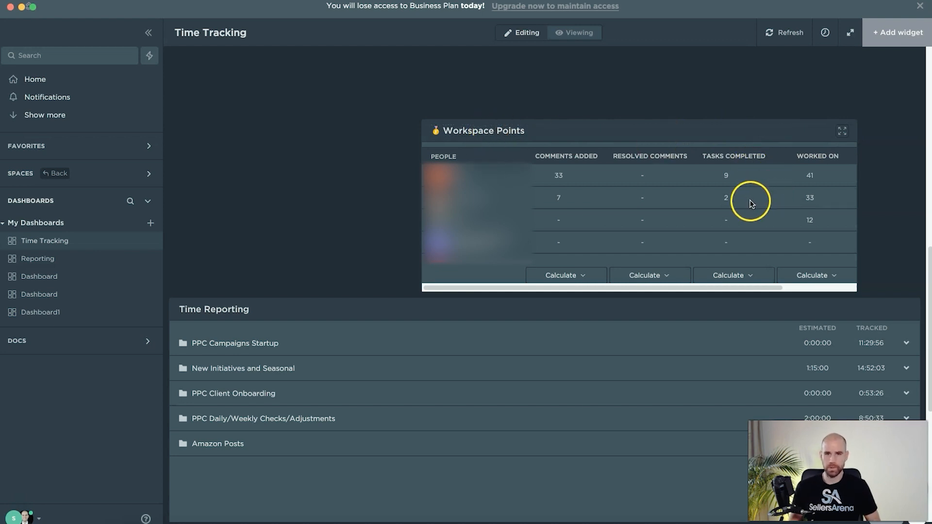
# Scroll down to the per-folder Time Reporting widget showing tracked hours for five folders.
pyautogui.scroll(-3)
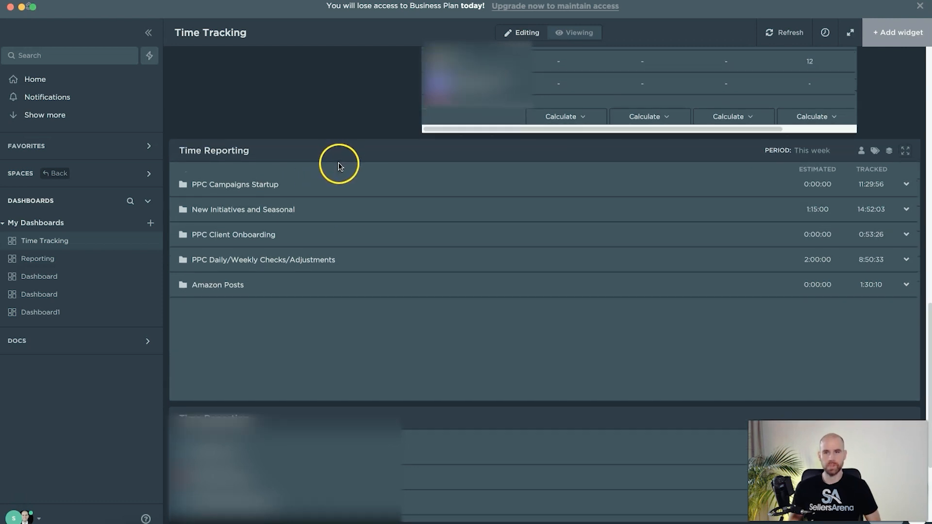
pyautogui.moveTo(341, 192)
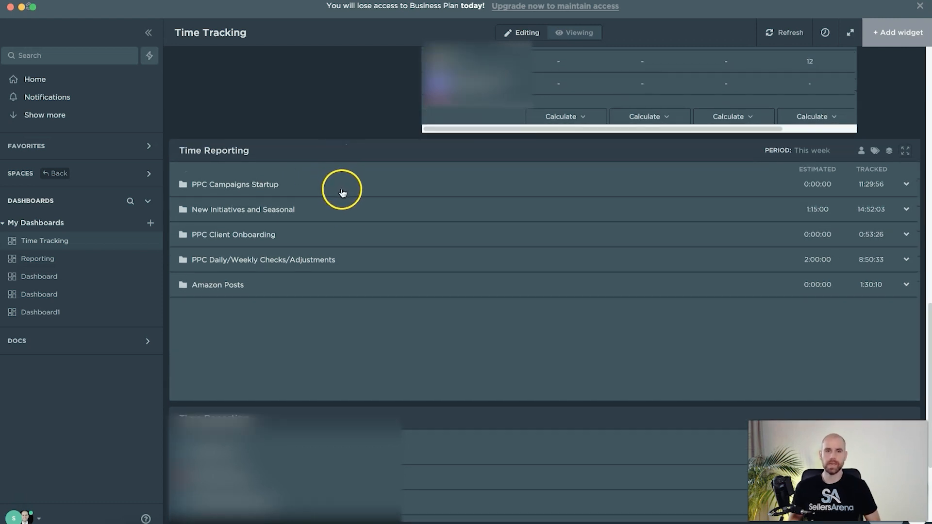
pyautogui.moveTo(300, 194)
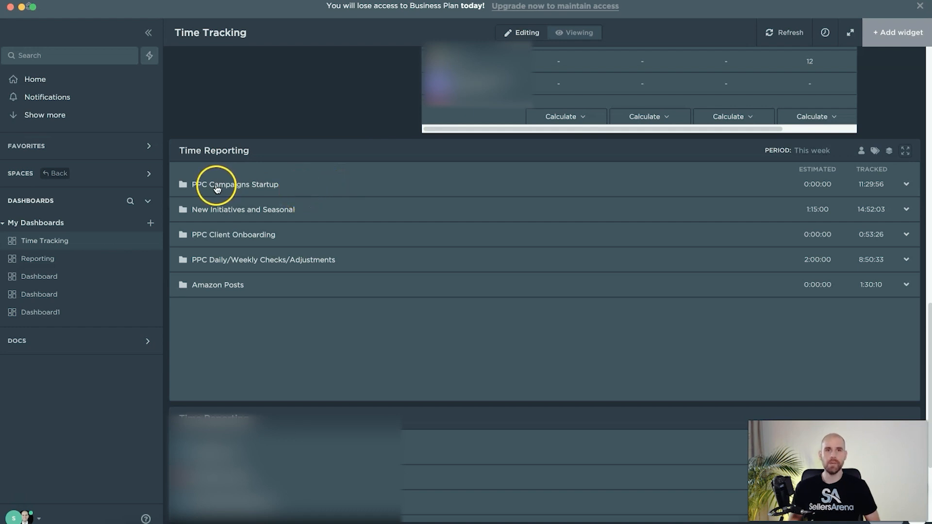
pyautogui.moveTo(588, 184)
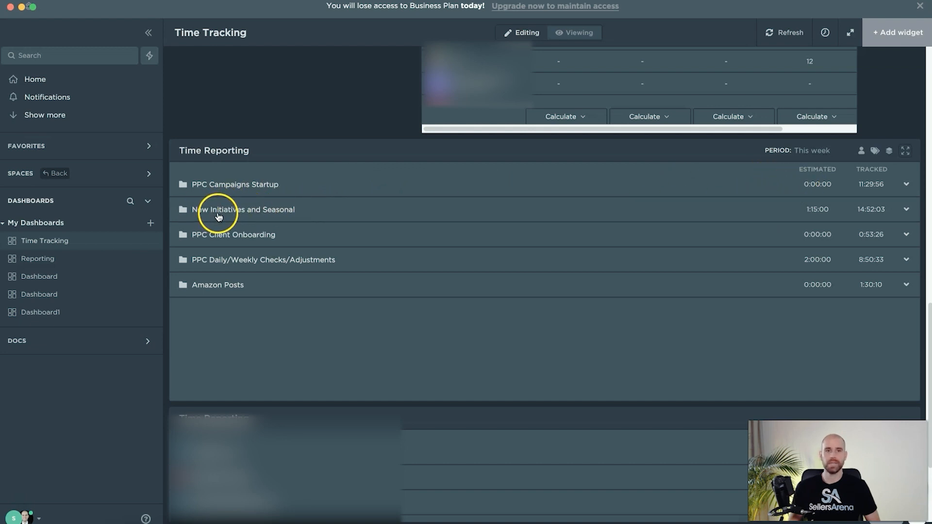
pyautogui.moveTo(290, 218)
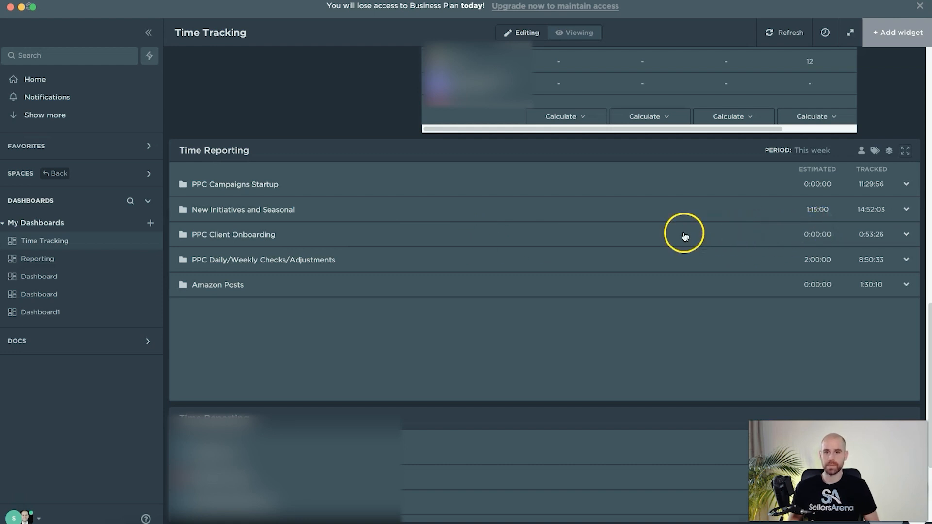
pyautogui.moveTo(642, 212)
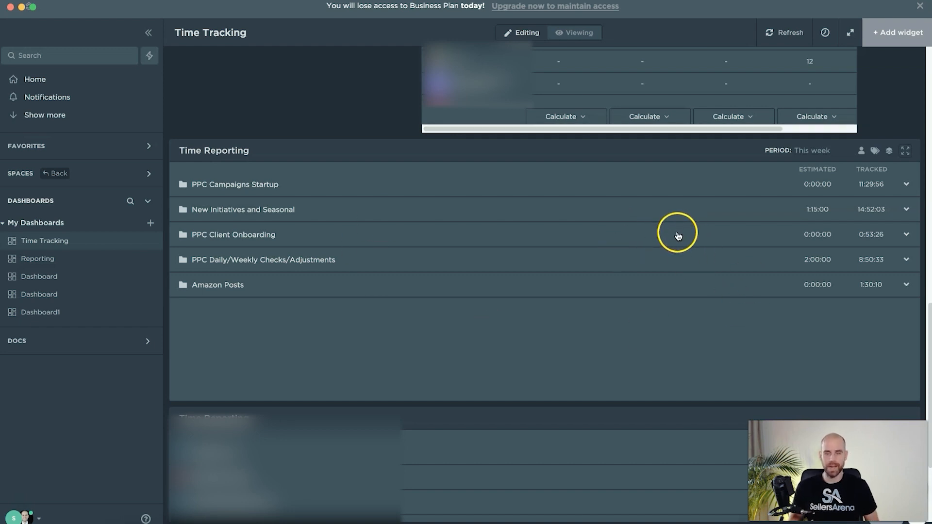
pyautogui.moveTo(714, 229)
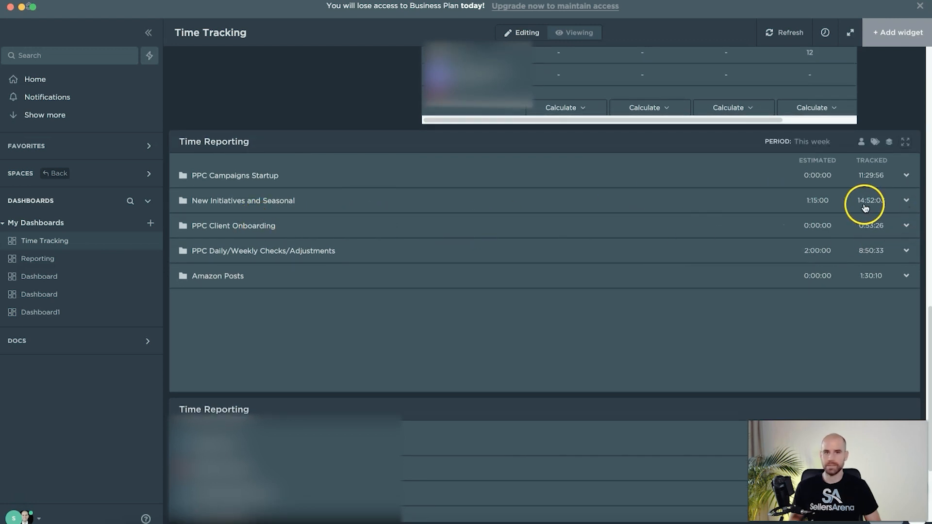
# Expand the New Initiatives and Seasonal row to show its three entries, continuing to the per-list report.
pyautogui.click(906, 200)
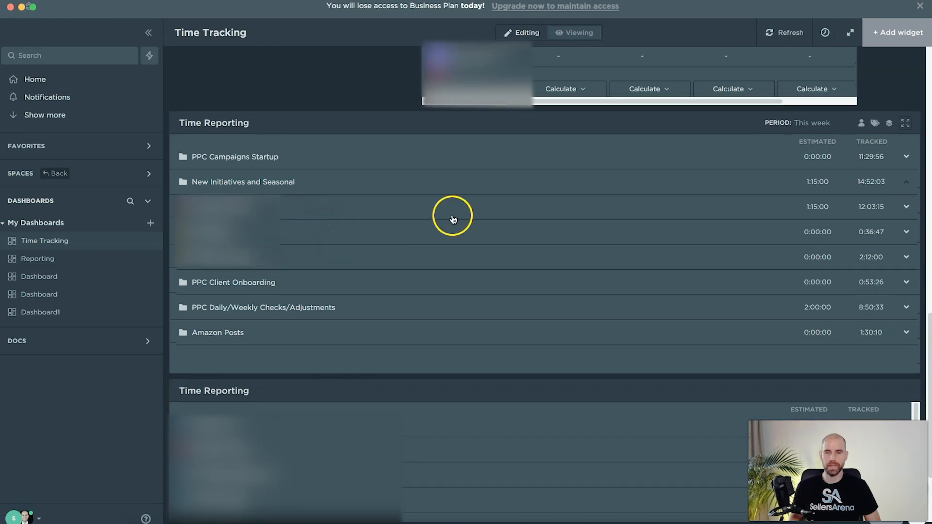
pyautogui.moveTo(339, 215)
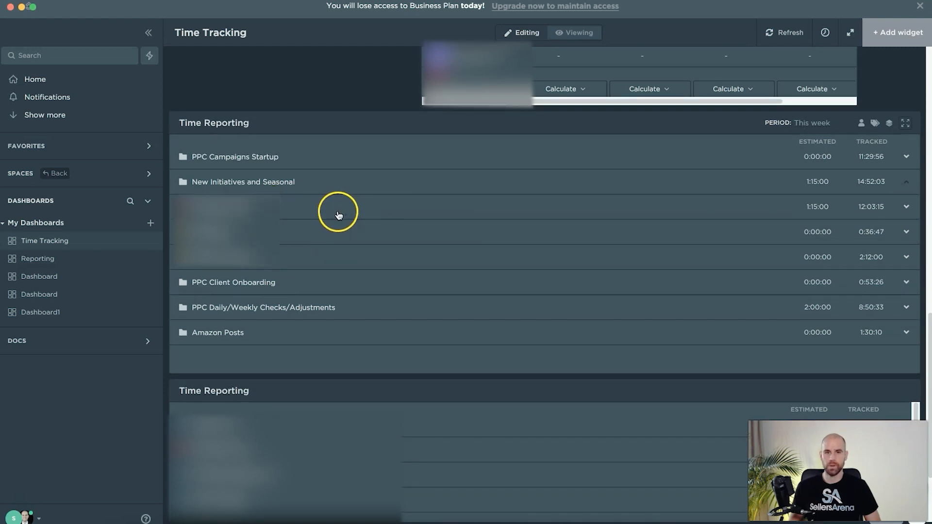
pyautogui.moveTo(283, 214)
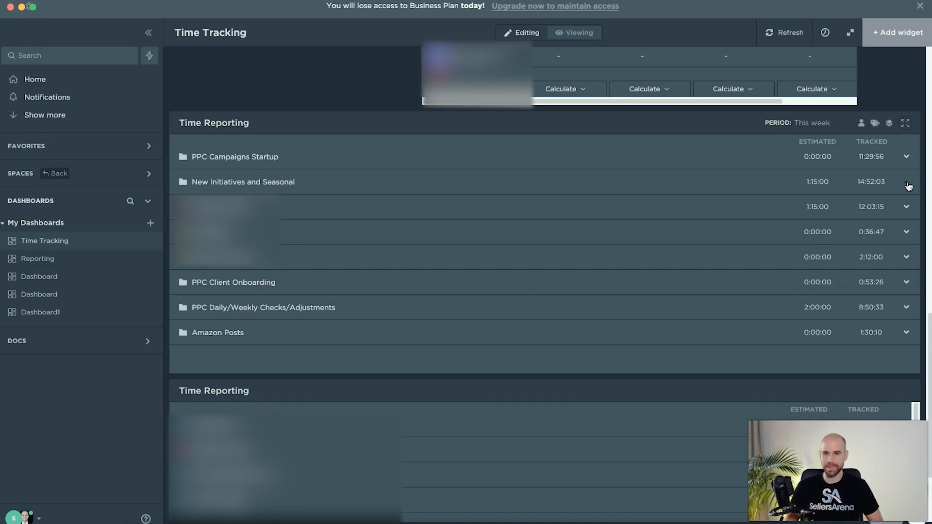
pyautogui.scroll(-3)
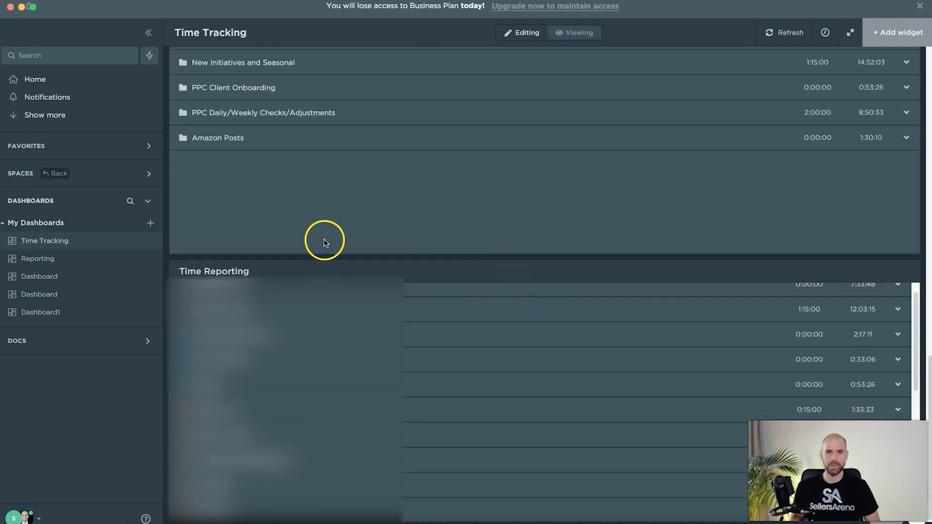